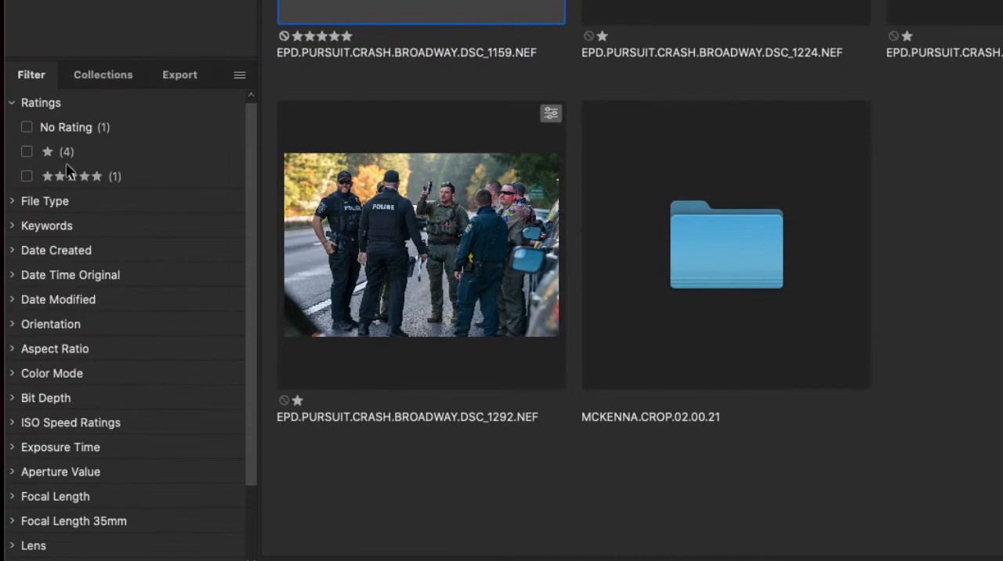
# - Filter the thumbnails to one-star and five-star ratings in the Ratings filter
pyautogui.click(27, 151)
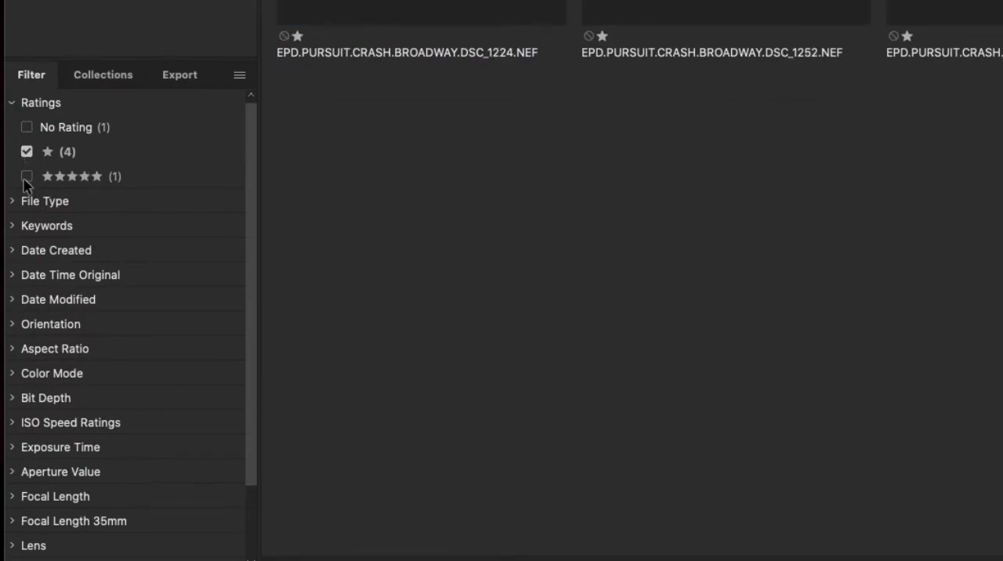
pyautogui.click(27, 176)
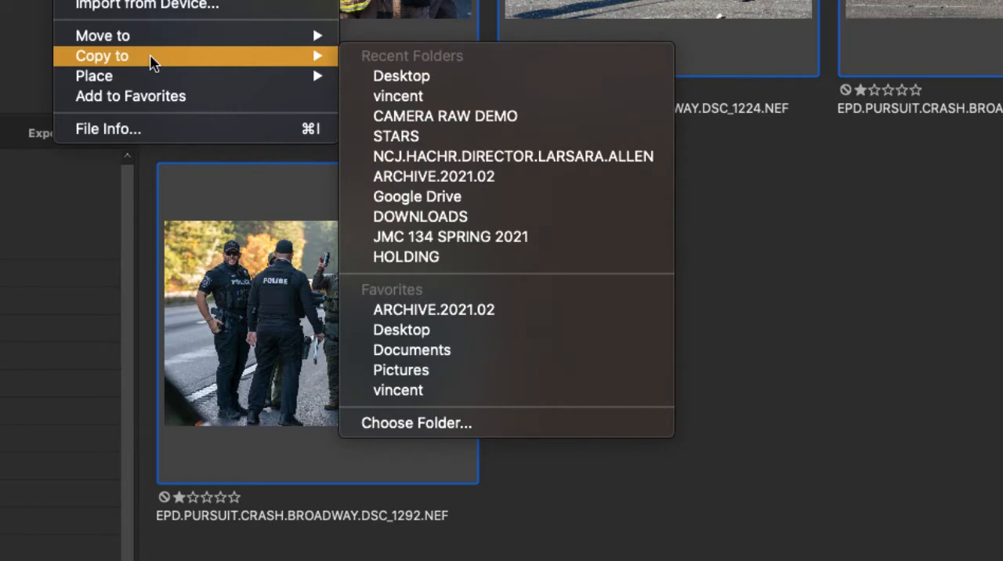
pyautogui.moveTo(431, 274)
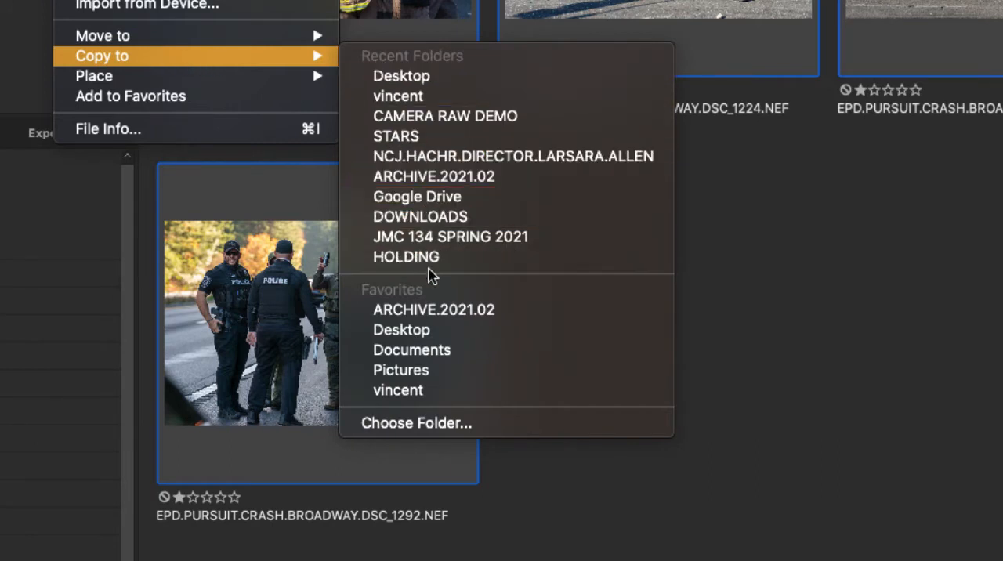
pyautogui.moveTo(459, 423)
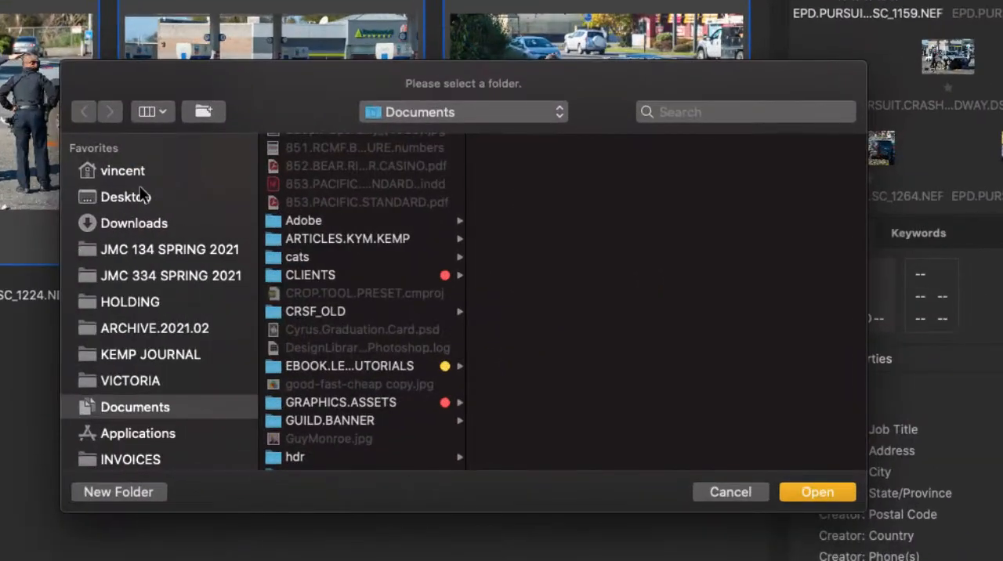
# - Copy the images to Desktop > CROP TOOOL DEMO > MCKENNA.CROP.02.00.21 > RAW
pyautogui.click(124, 197)
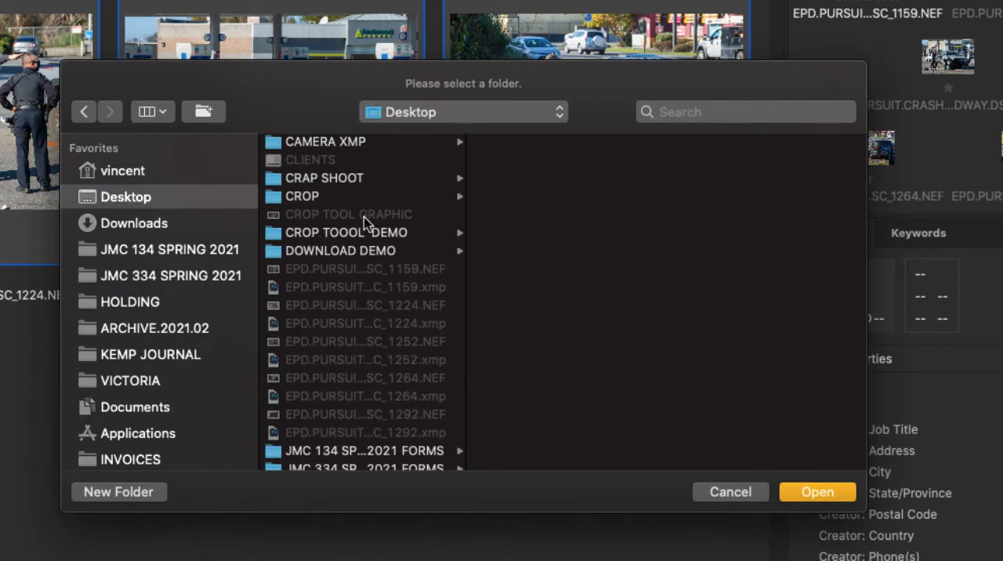
pyautogui.click(345, 232)
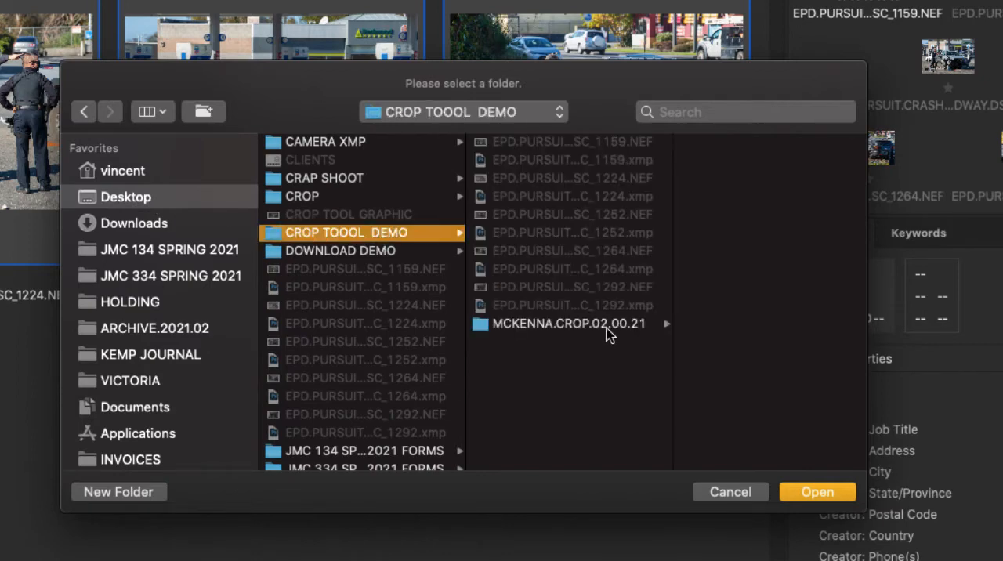
pyautogui.click(567, 323)
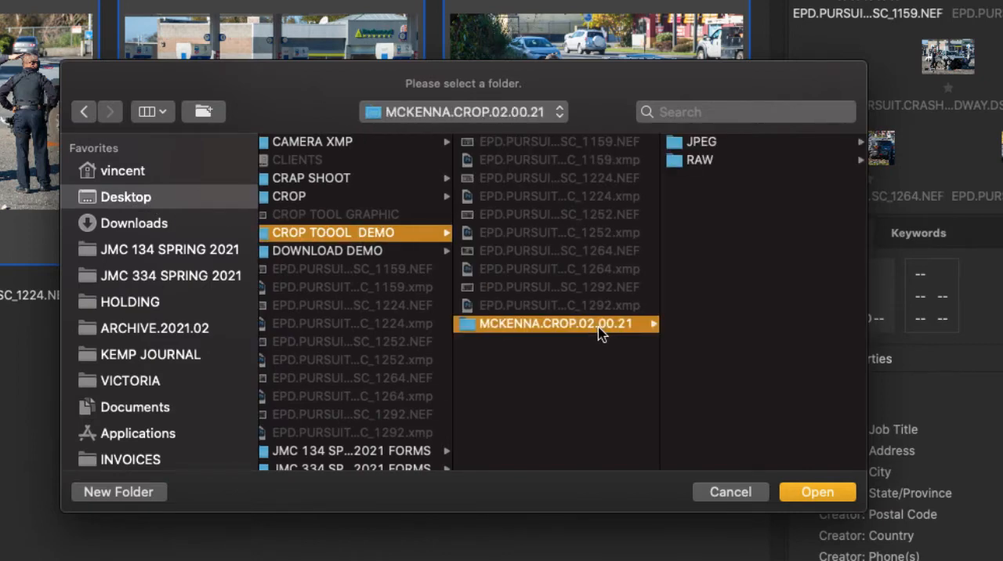
pyautogui.moveTo(706, 149)
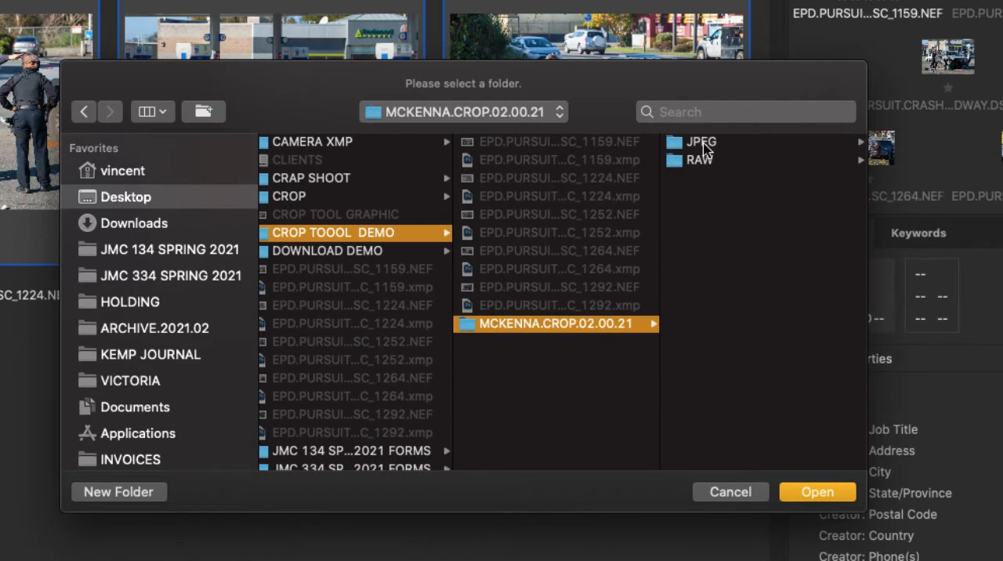
pyautogui.moveTo(693, 168)
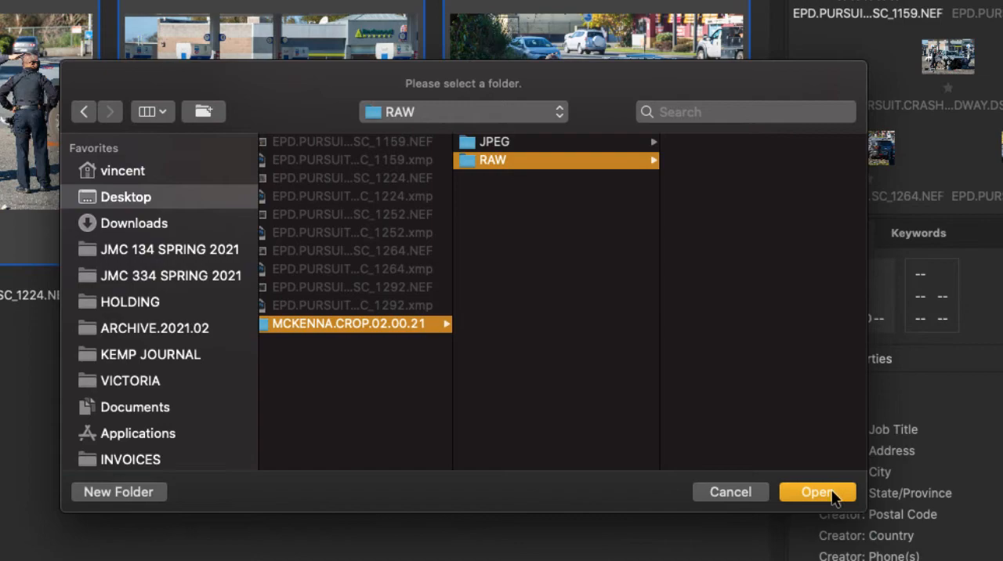
pyautogui.click(818, 492)
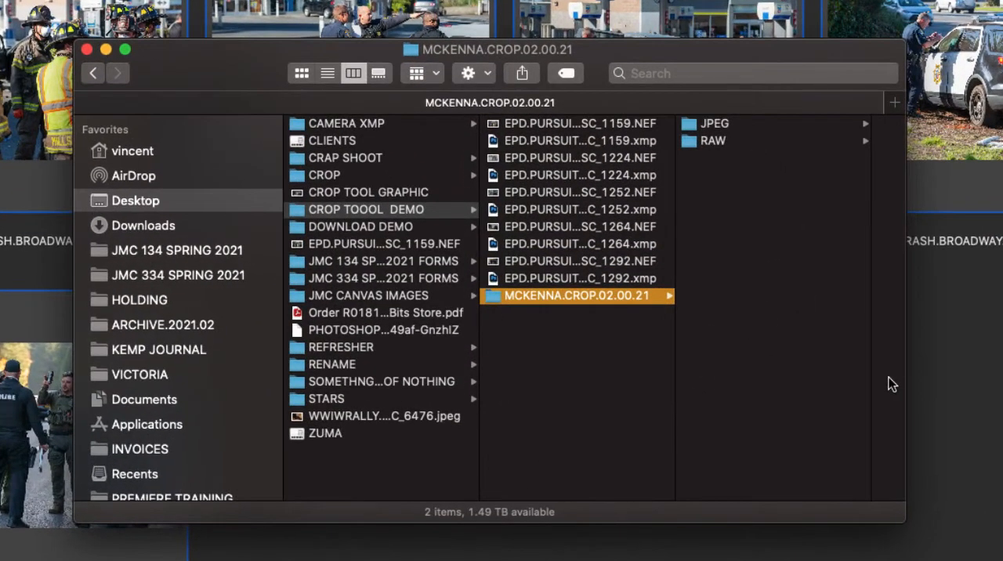
pyautogui.moveTo(742, 151)
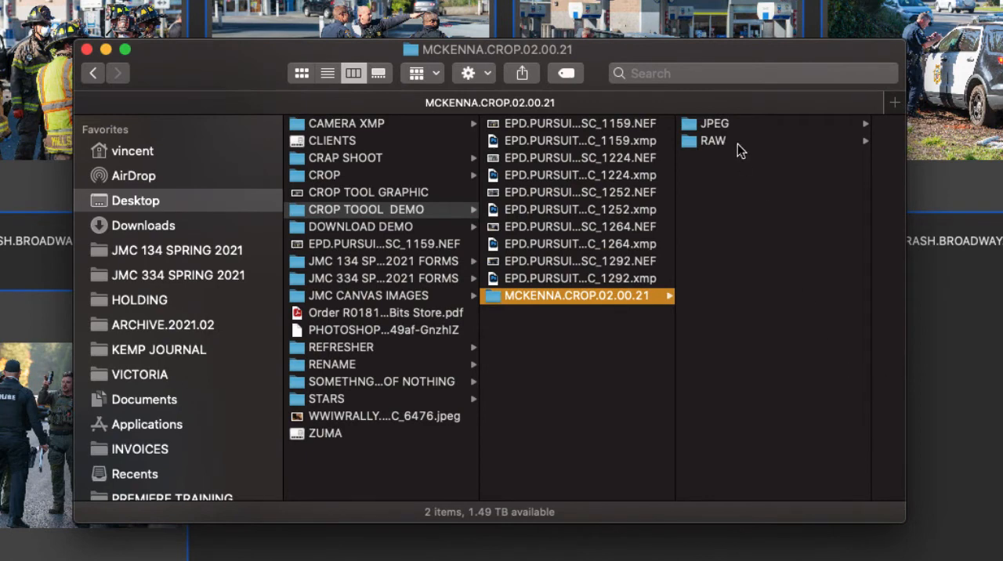
pyautogui.click(713, 141)
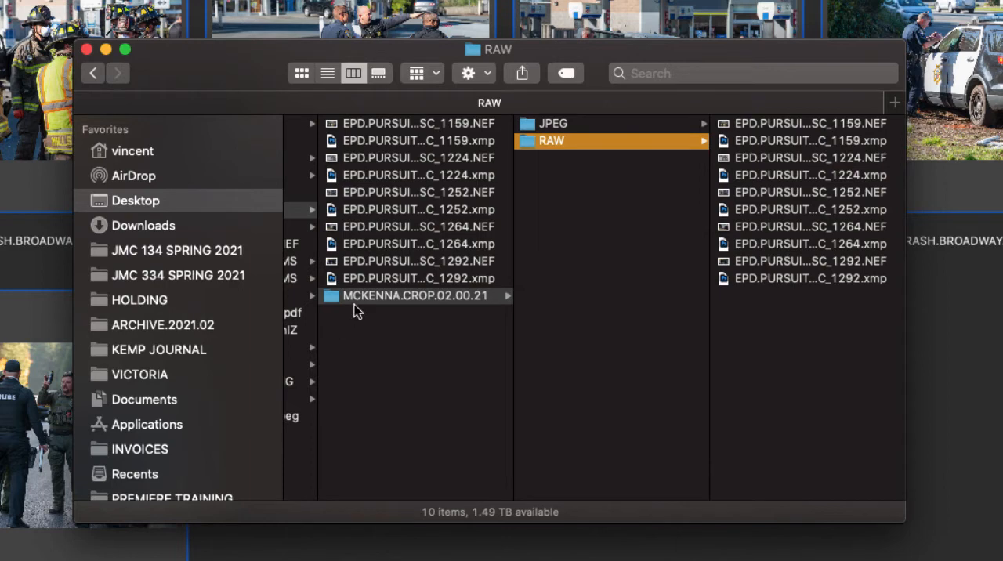
pyautogui.click(415, 296)
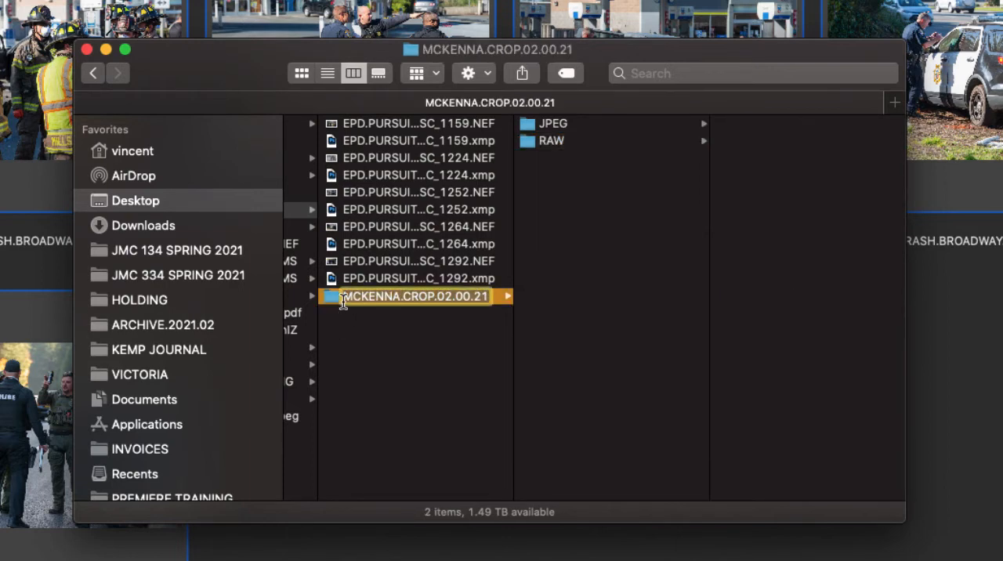